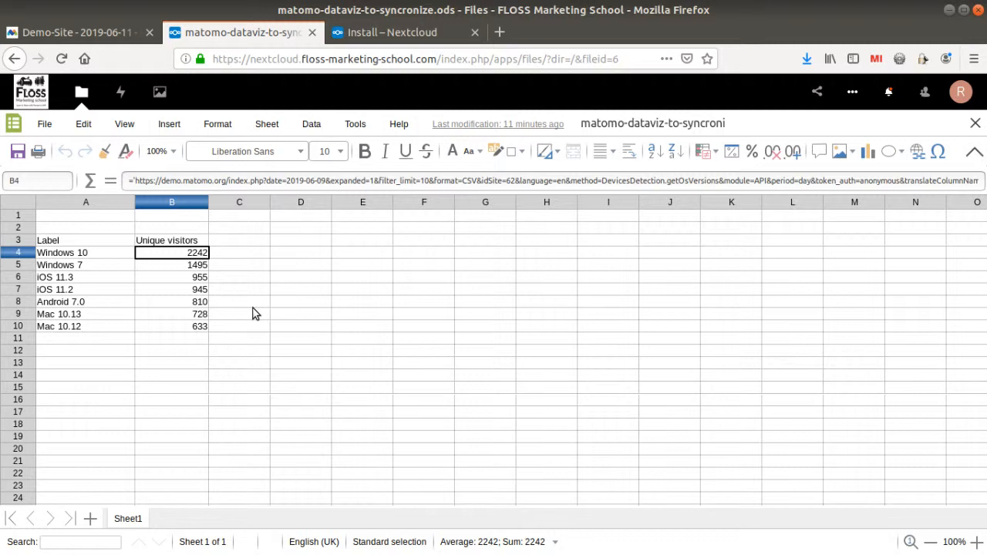
pyautogui.moveTo(115, 50)
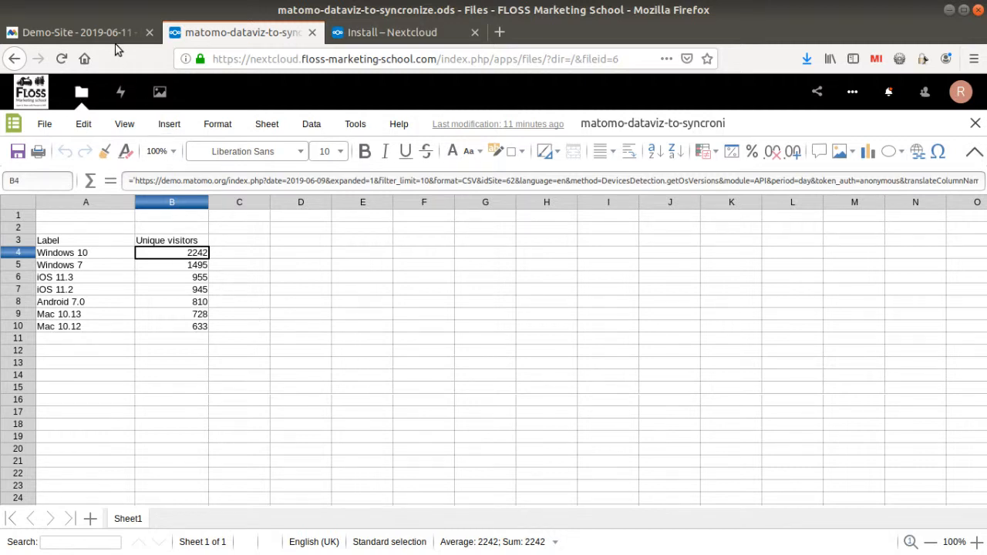
pyautogui.moveTo(429, 295)
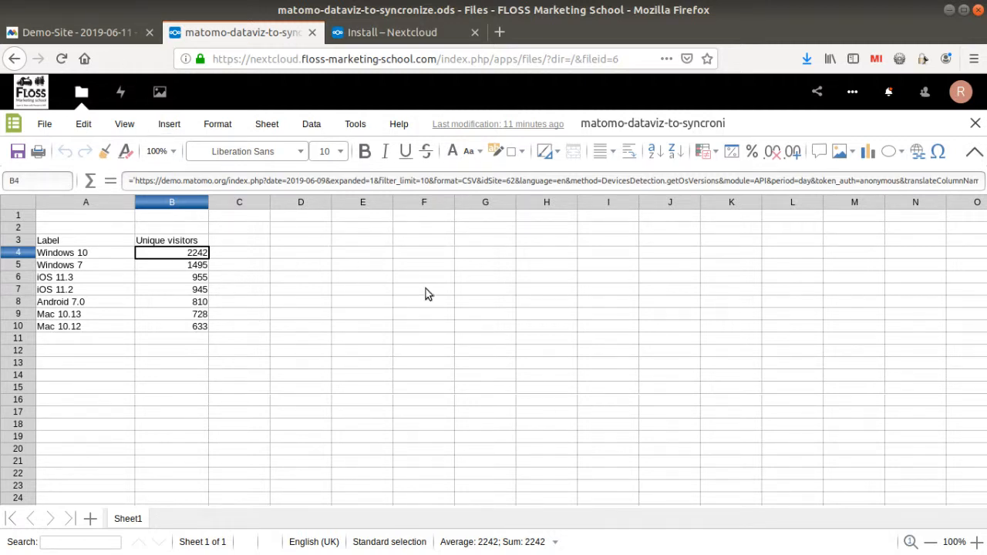
# Step: Glance at Matomo's OS versions report and the Get Nextcloud page, then return to the spreadsheet
pyautogui.click(77, 32)
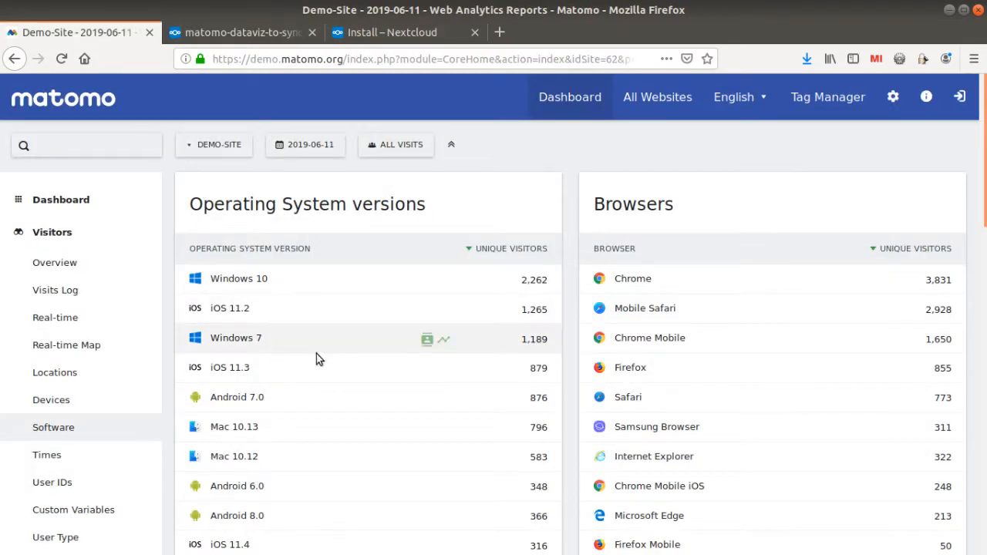
pyautogui.moveTo(370, 407)
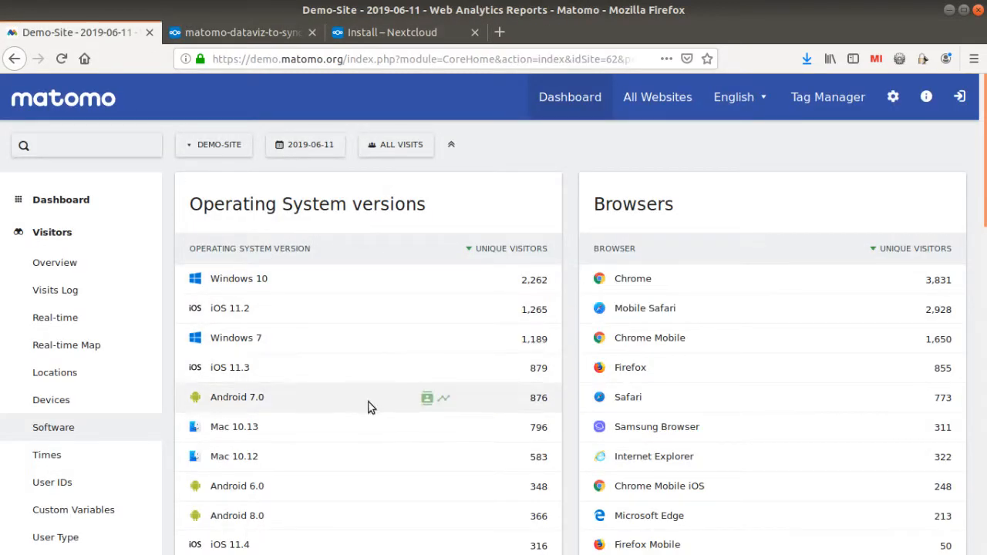
pyautogui.click(243, 32)
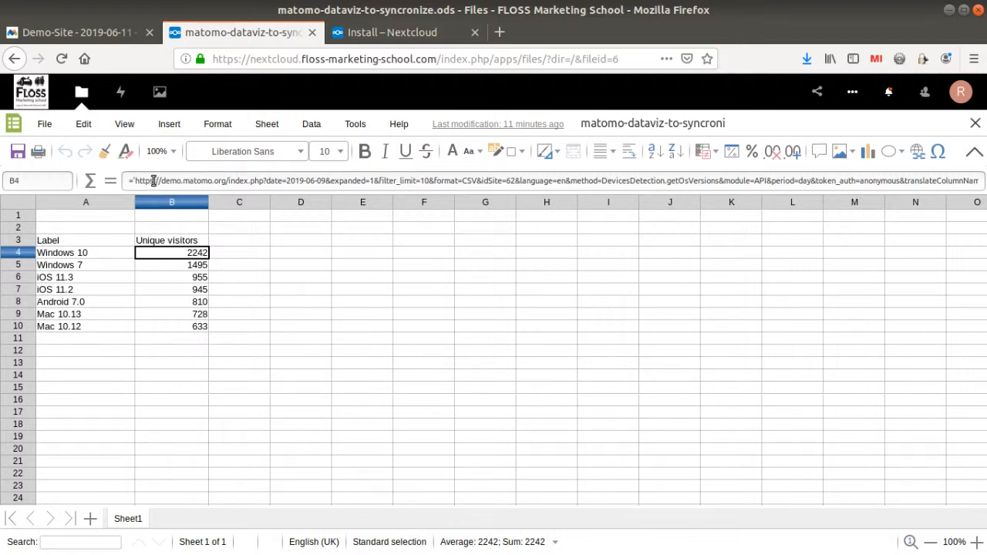
pyautogui.moveTo(141, 183)
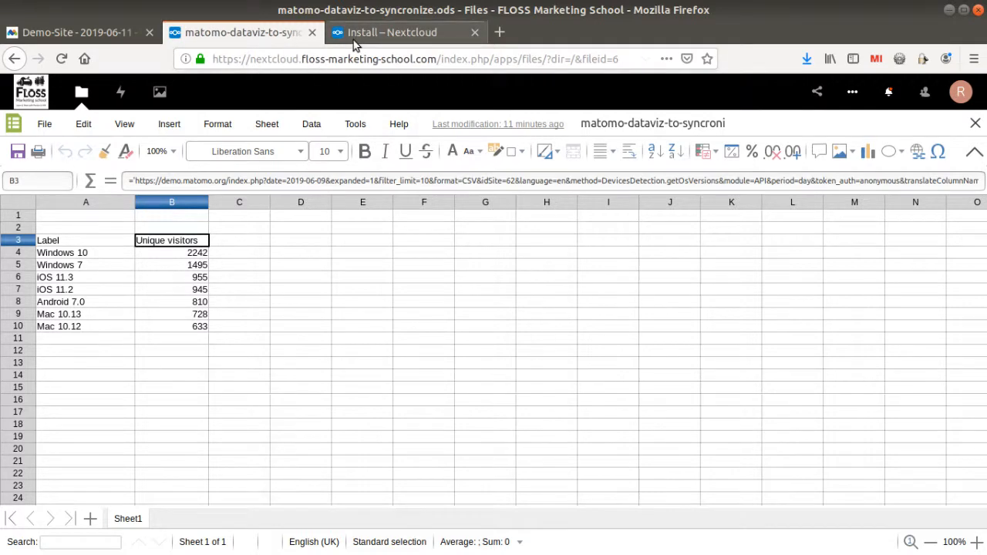
pyautogui.click(401, 33)
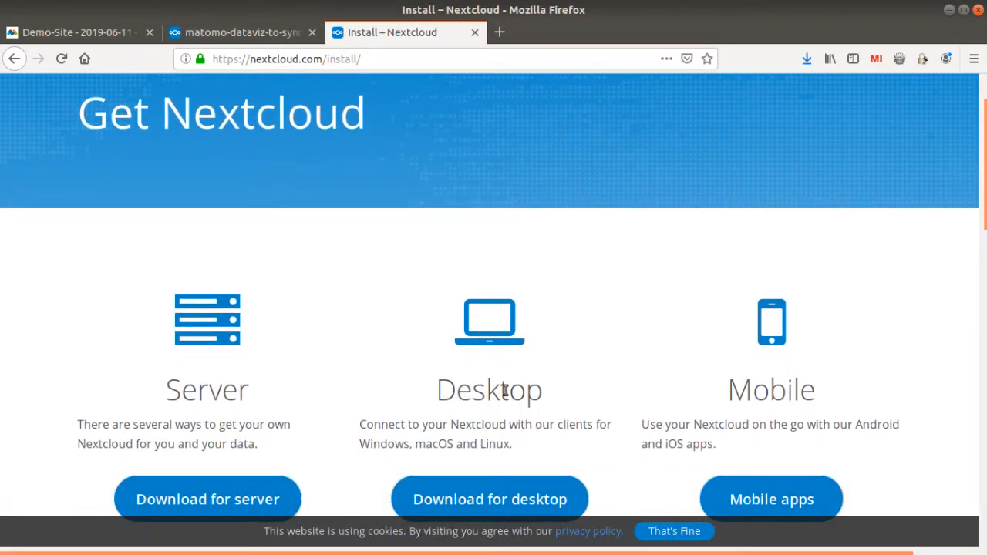
pyautogui.moveTo(228, 115)
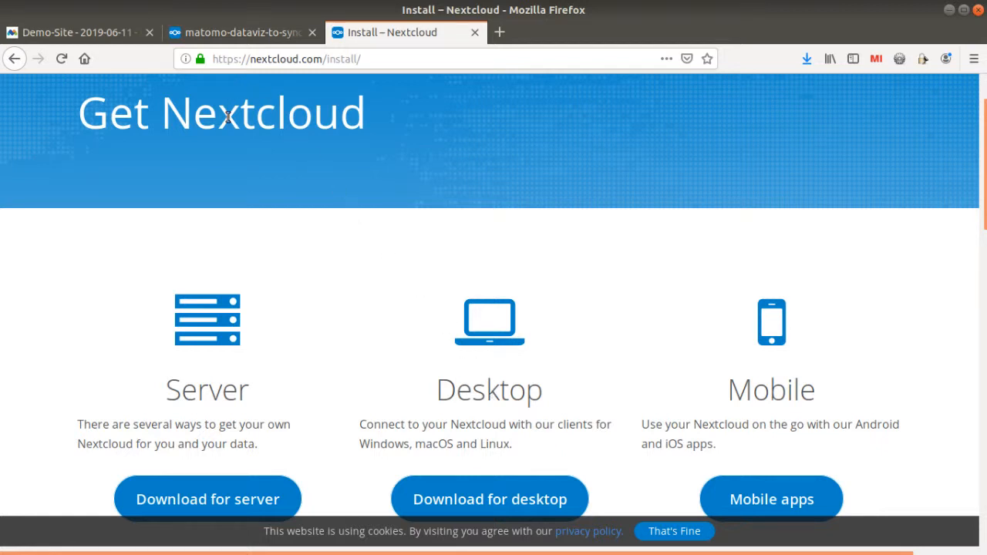
pyautogui.moveTo(368, 286)
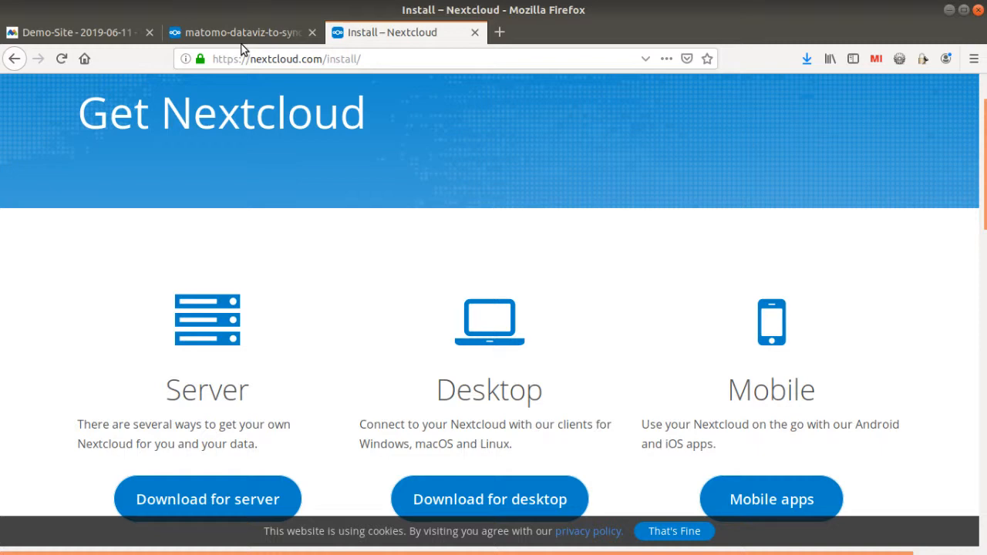
pyautogui.click(239, 32)
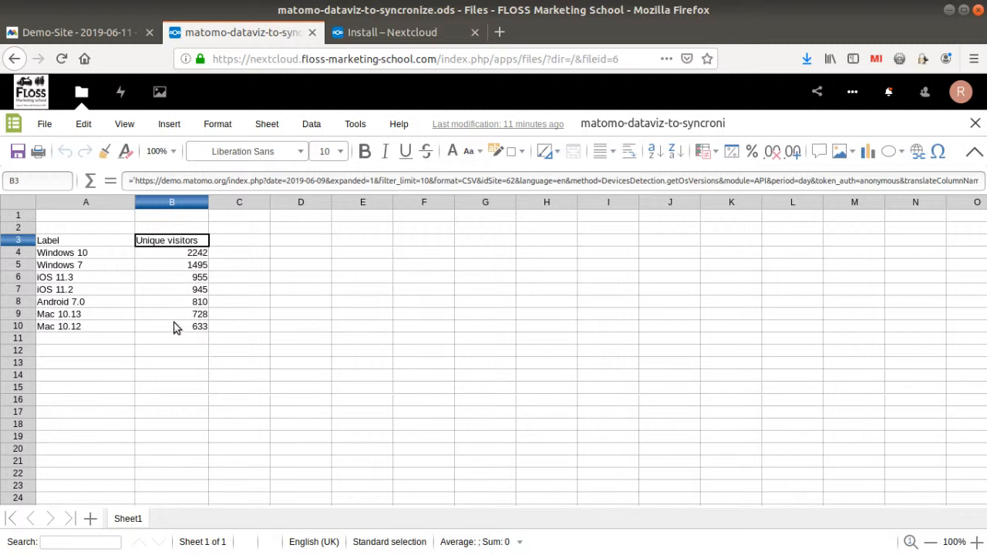
pyautogui.moveTo(249, 267)
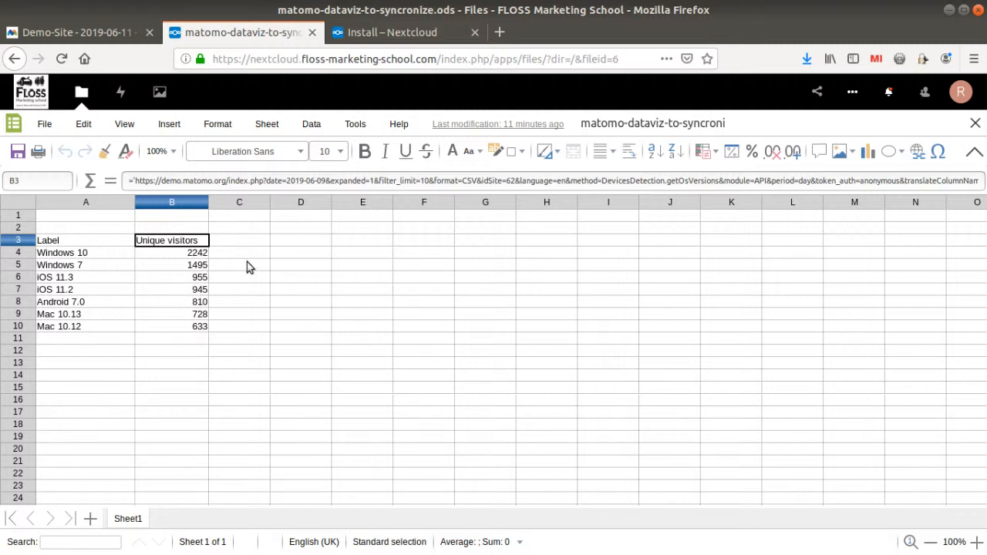
pyautogui.click(239, 264)
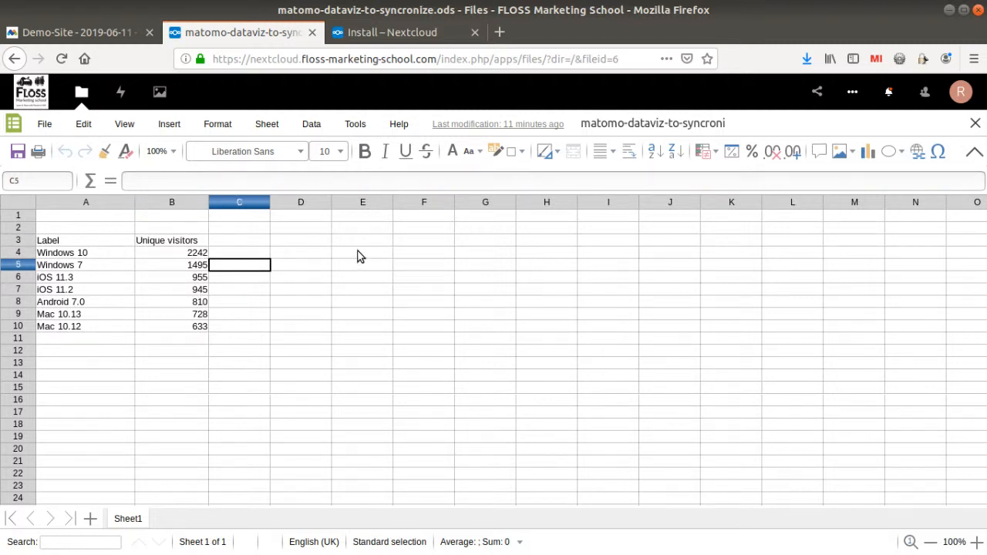
# Step: Open matomo-dataviz-to-syncronize.ods from the Nextcloud folder in Files with Calc
pyautogui.click(405, 32)
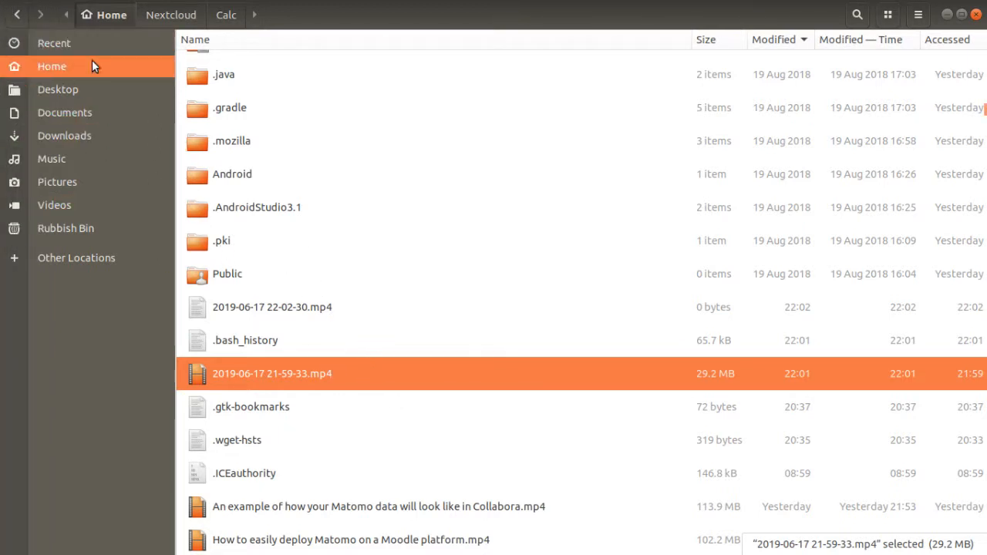
pyautogui.moveTo(61, 82)
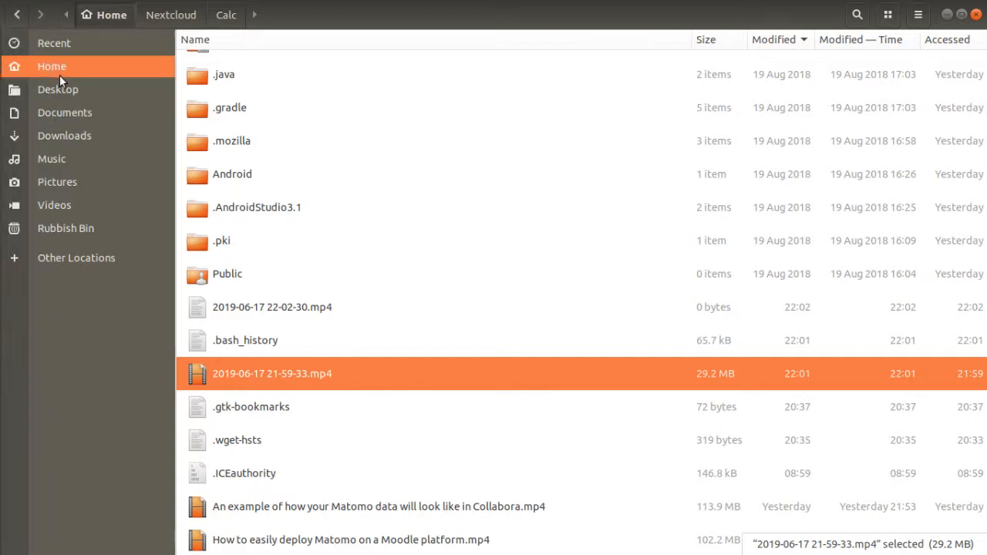
pyautogui.click(170, 15)
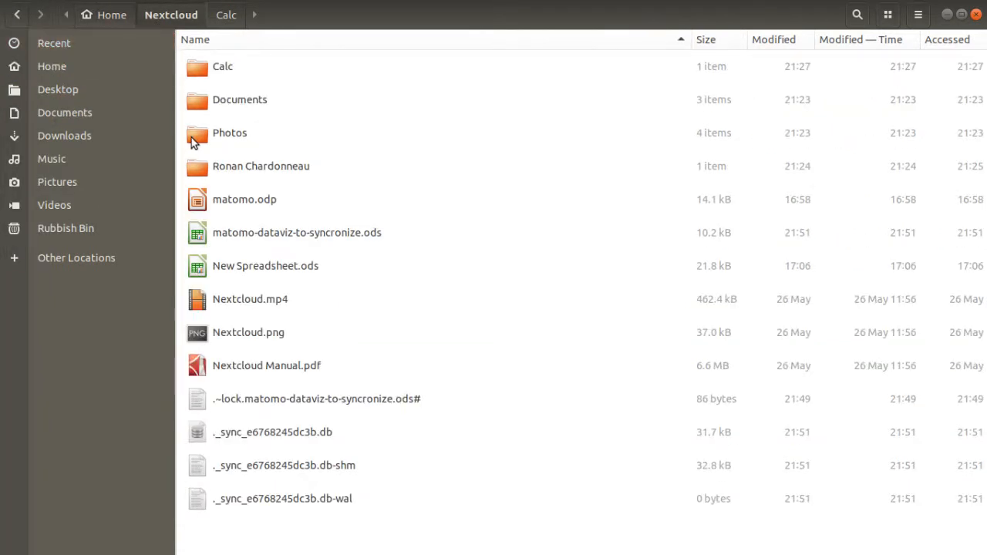
pyautogui.moveTo(171, 25)
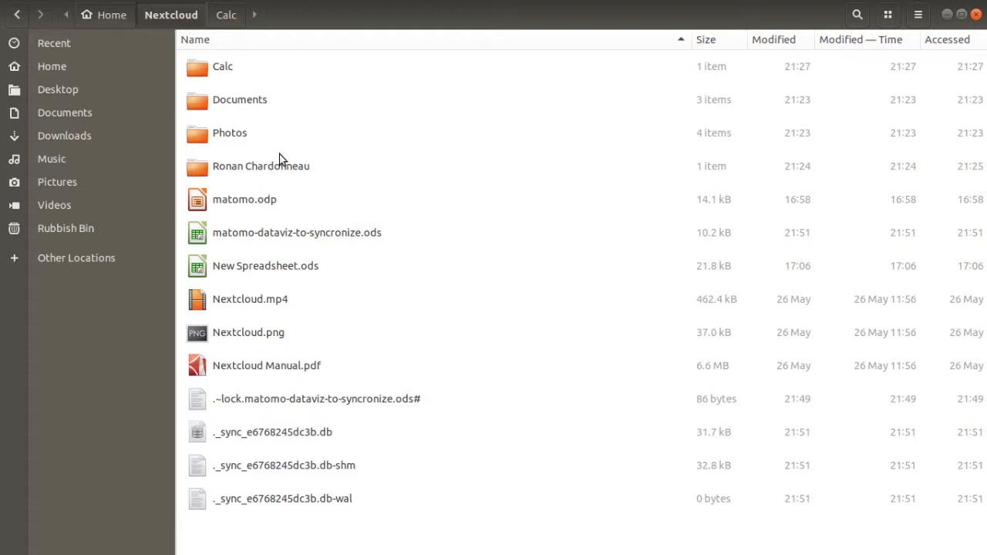
pyautogui.click(297, 232)
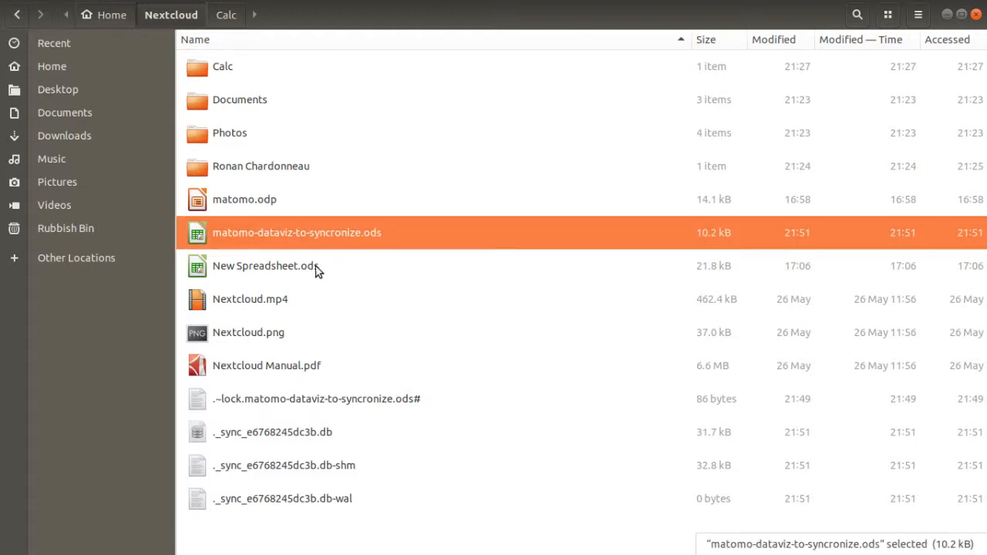
pyautogui.doubleClick(296, 232)
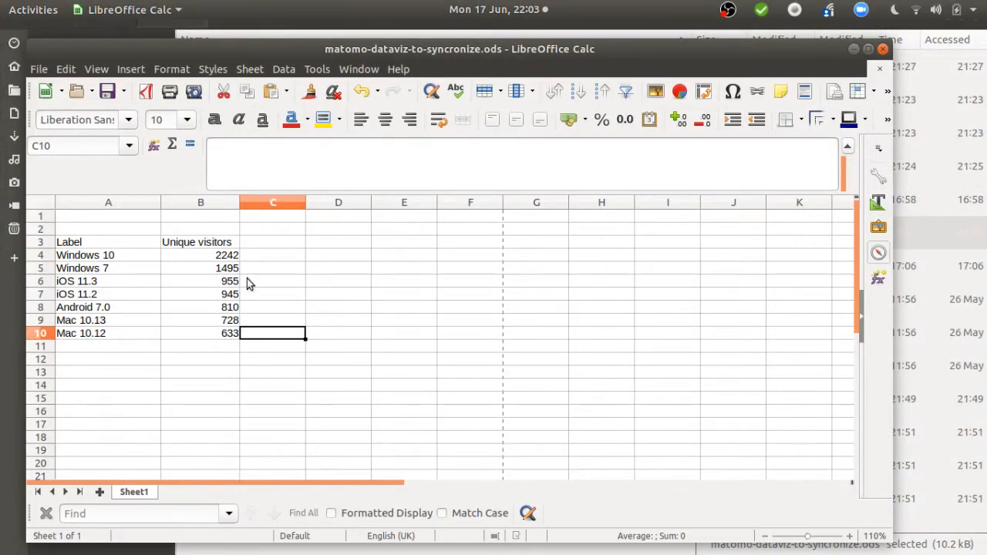
# Step: Change the Label cell's web-data formula date from 2019-06-09 to 2019-06-01
pyautogui.click(200, 241)
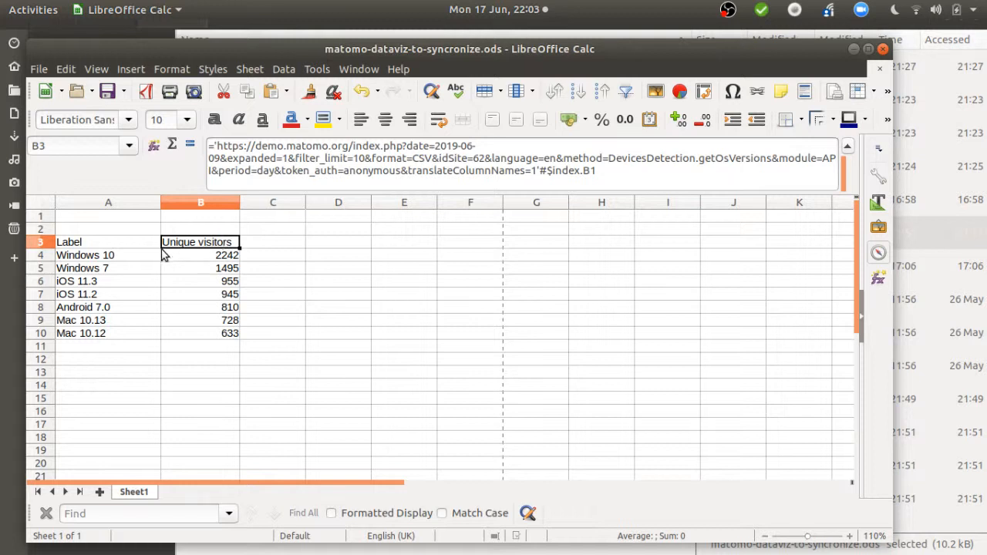
pyautogui.click(108, 241)
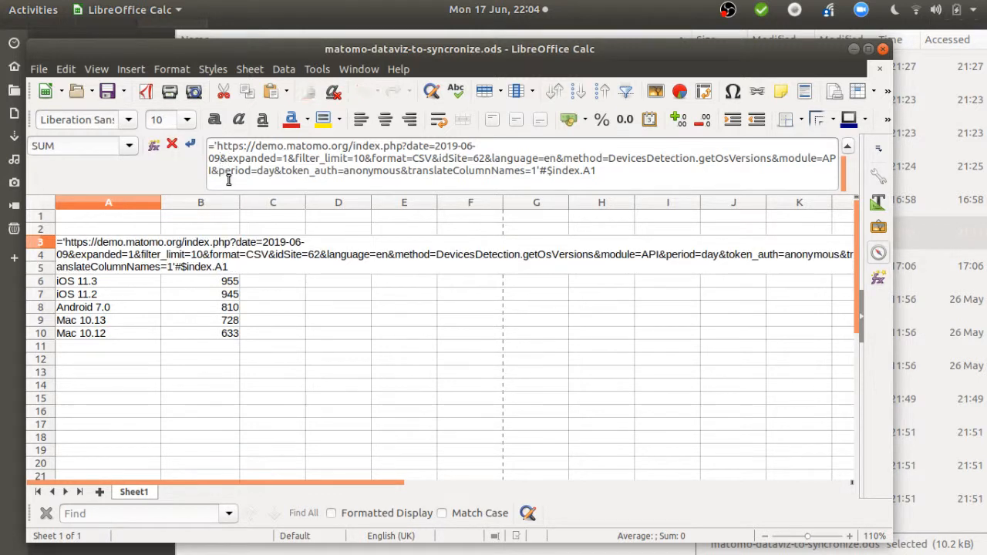
pyautogui.write('01')
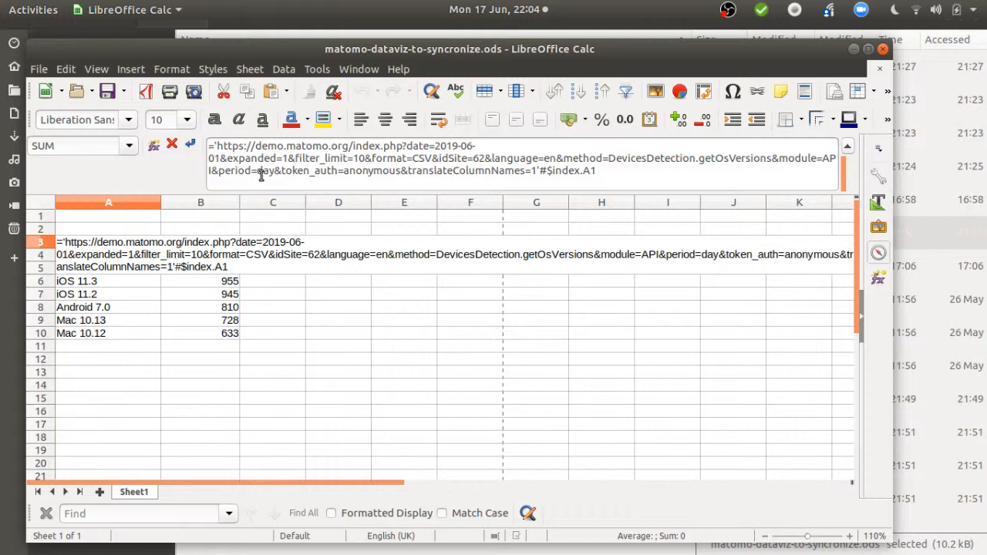
pyautogui.moveTo(242, 233)
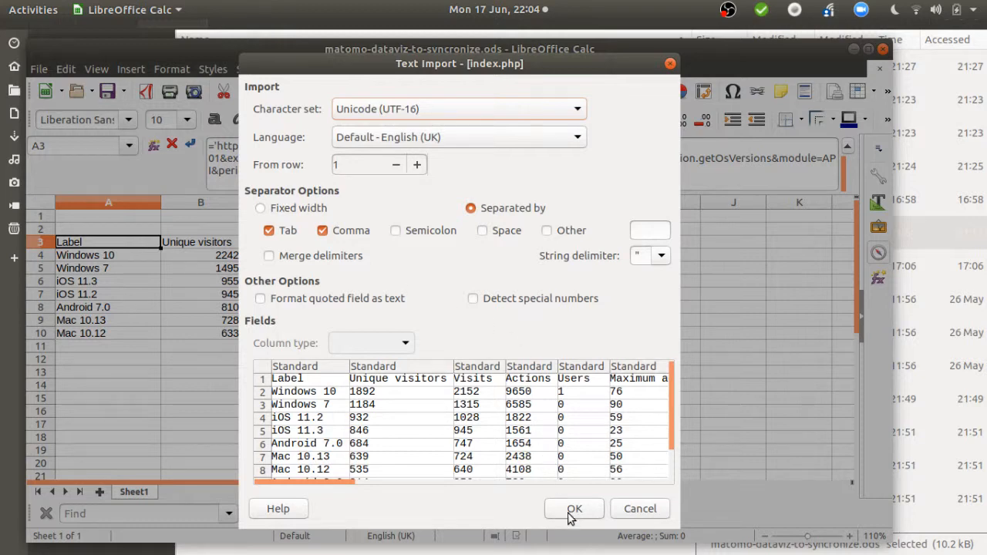
# Step: Accept the import of the June 1 figures and select the Unique visitors formula text
pyautogui.click(573, 508)
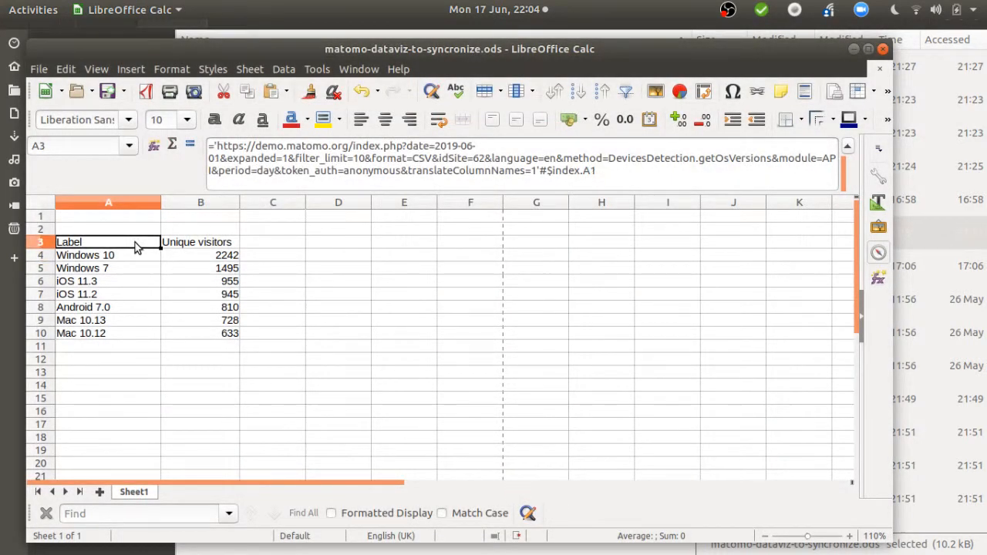
pyautogui.click(201, 242)
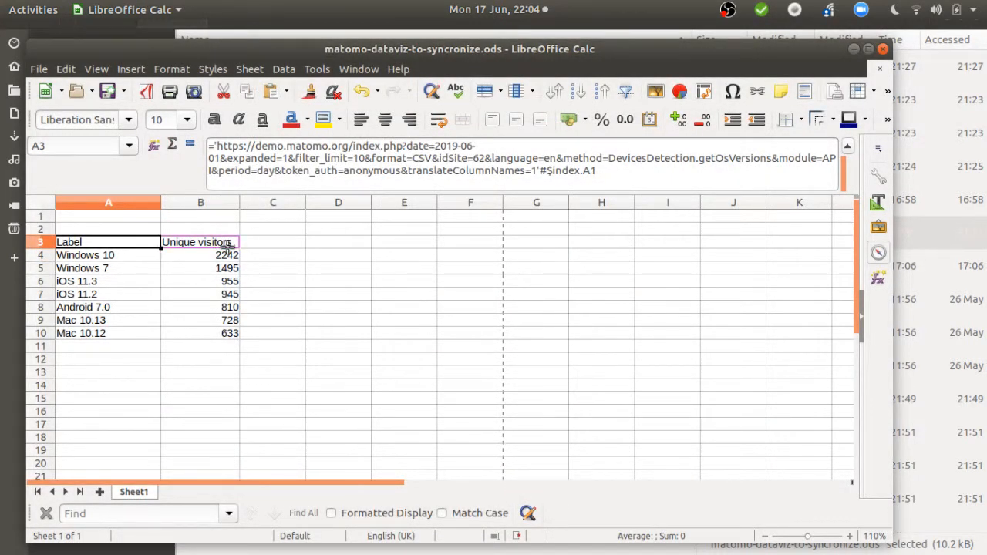
pyautogui.moveTo(108, 242); pyautogui.dragTo(200, 242)
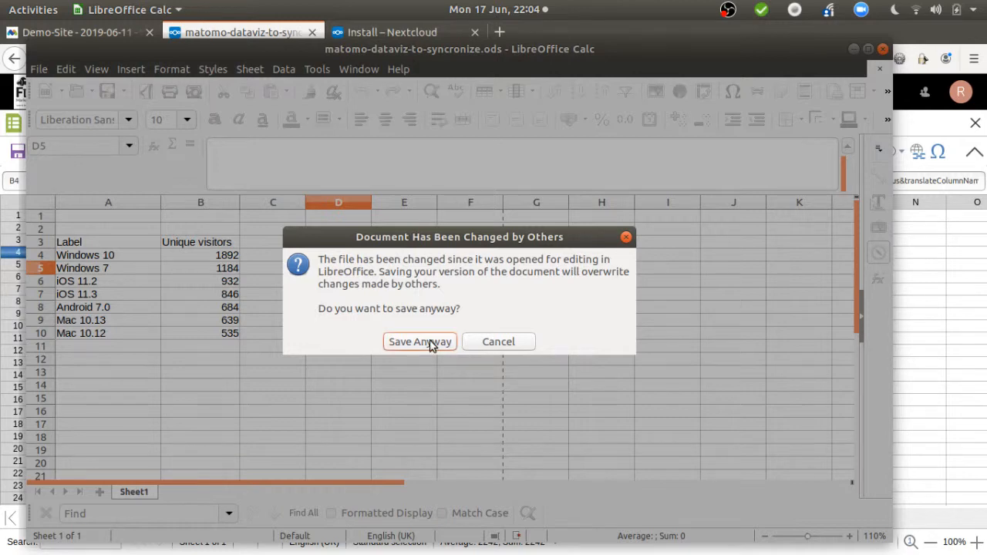
# Step: Save Anyway, overwriting the copy changed by others
pyautogui.click(419, 342)
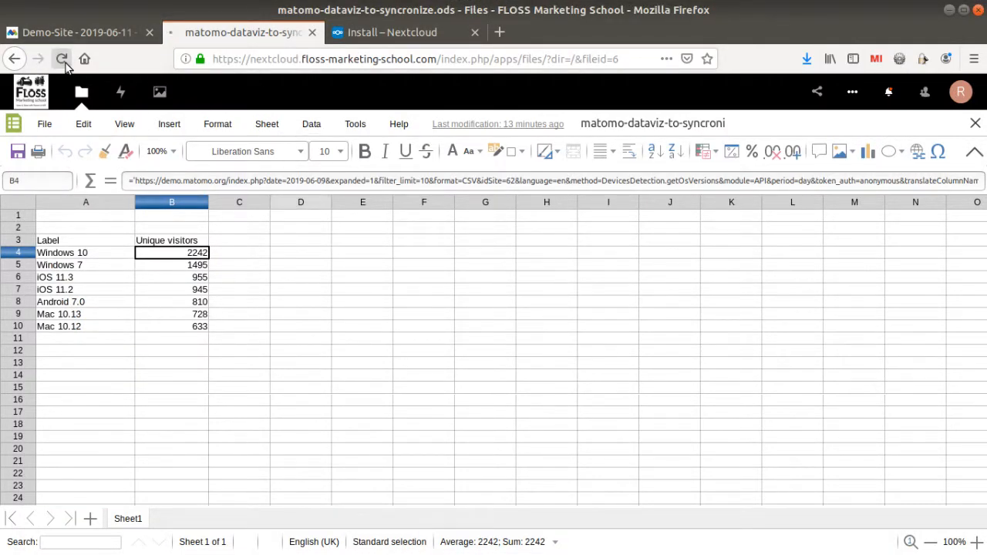
# Step: Reload the Collabora spreadsheet so Windows 10 shows 1892
pyautogui.click(61, 59)
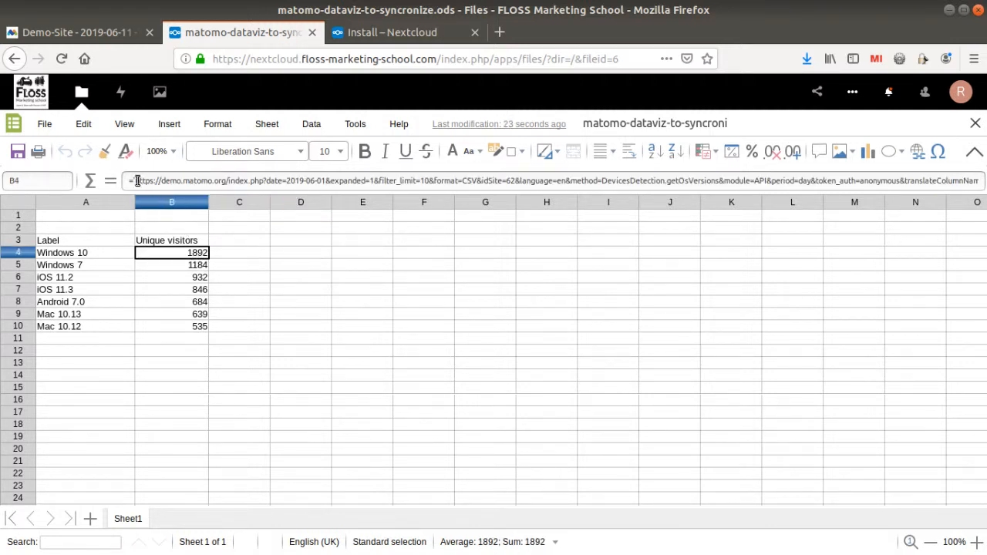
pyautogui.moveTo(22, 438)
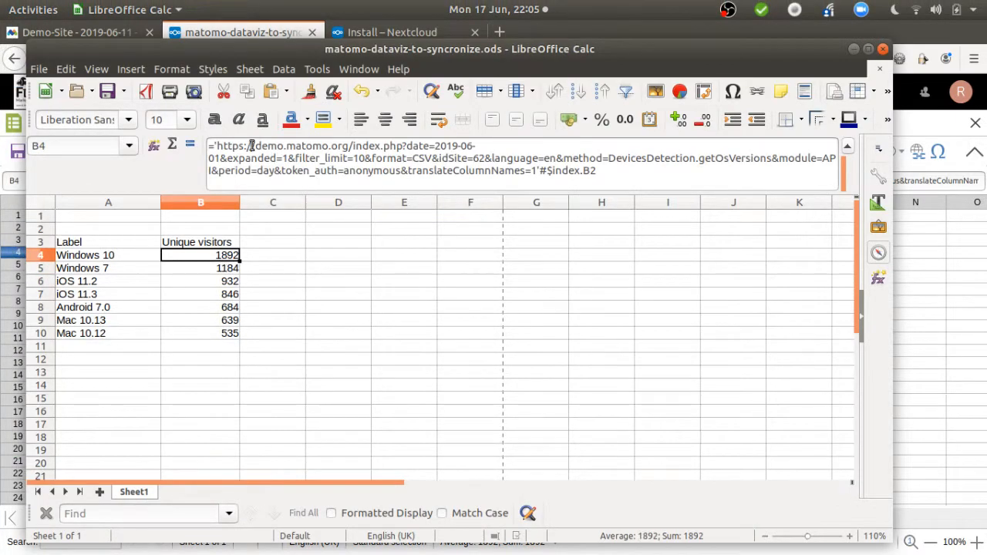
pyautogui.moveTo(220, 146)
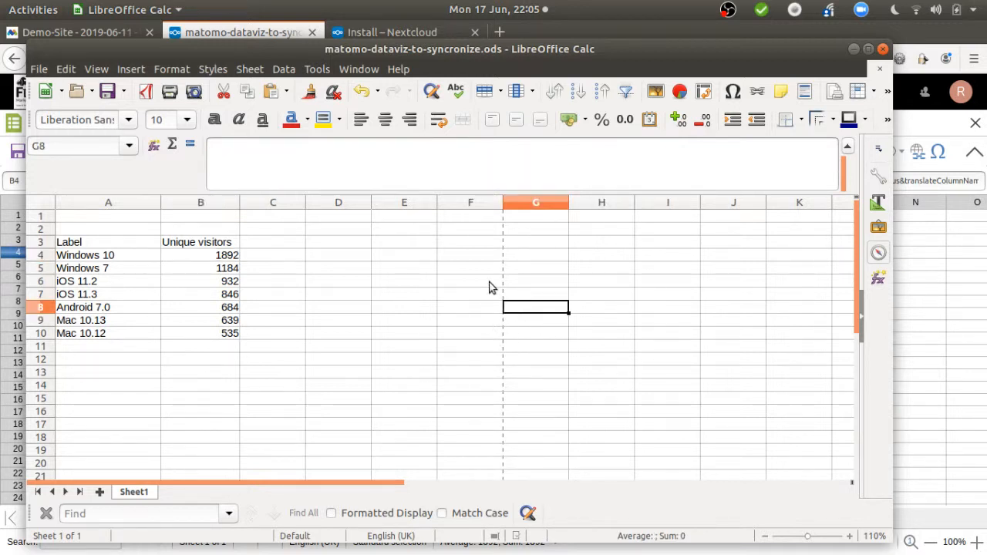
# Step: Leave the date formula cell for an empty cell after checking the 2019-06-01 figures
pyautogui.click(470, 241)
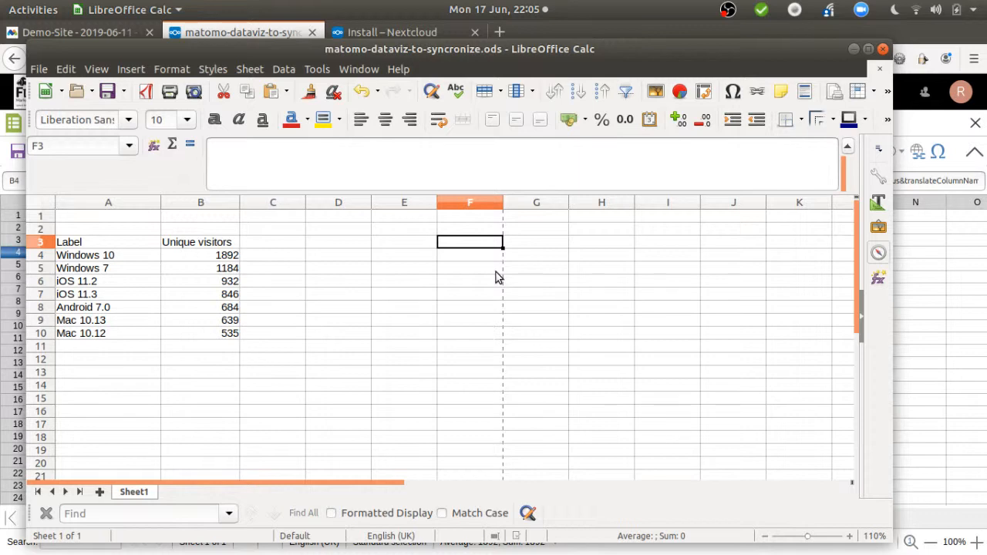
pyautogui.moveTo(697, 302)
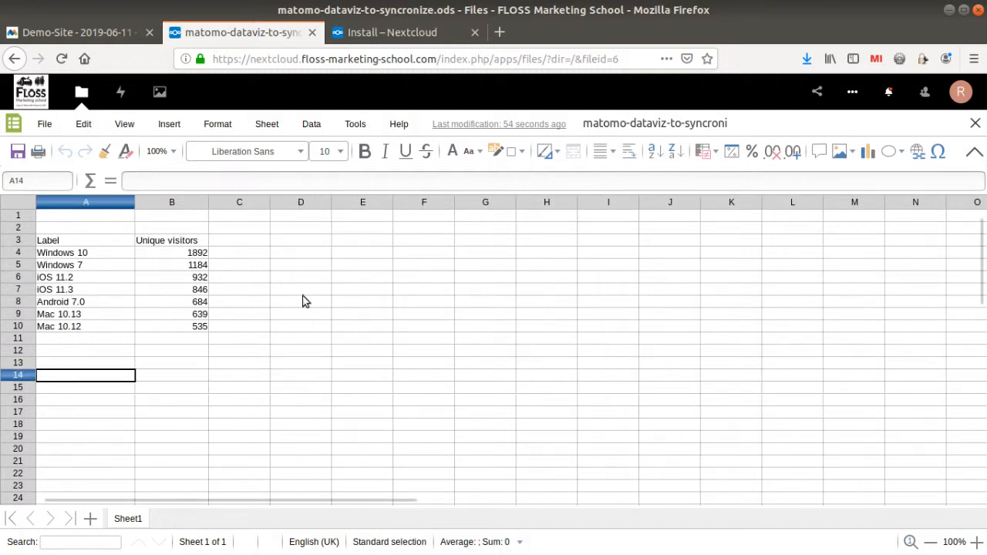
pyautogui.moveTo(217, 299)
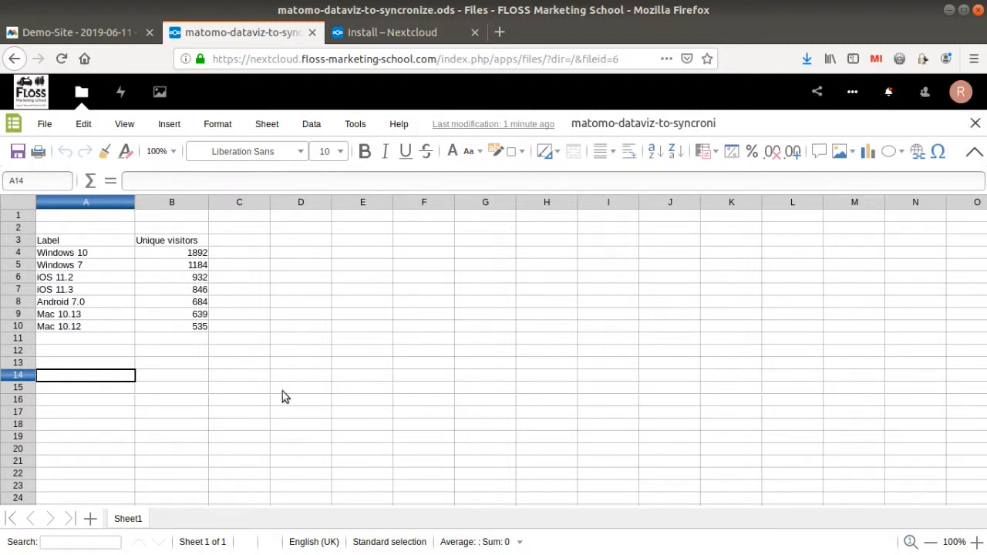
pyautogui.click(301, 398)
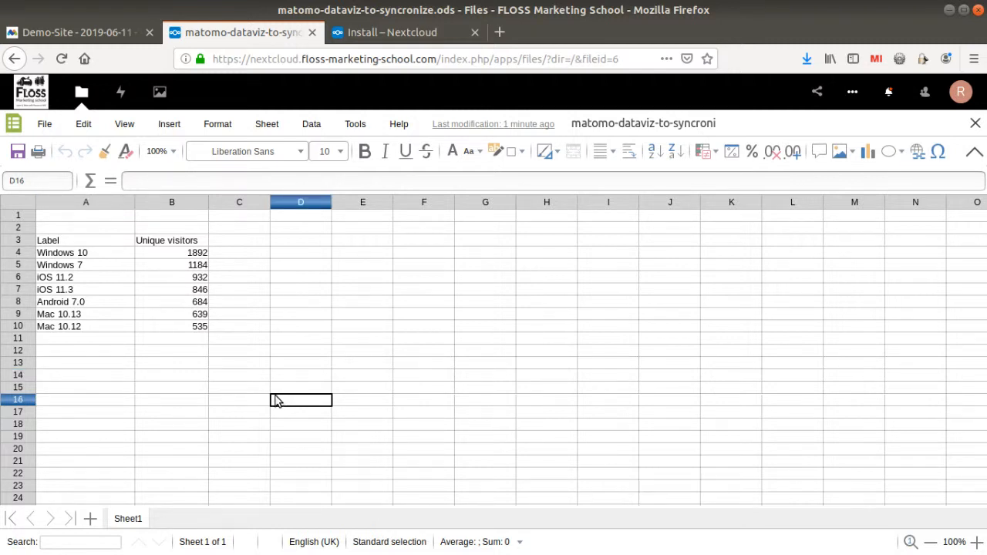
pyautogui.moveTo(332, 318)
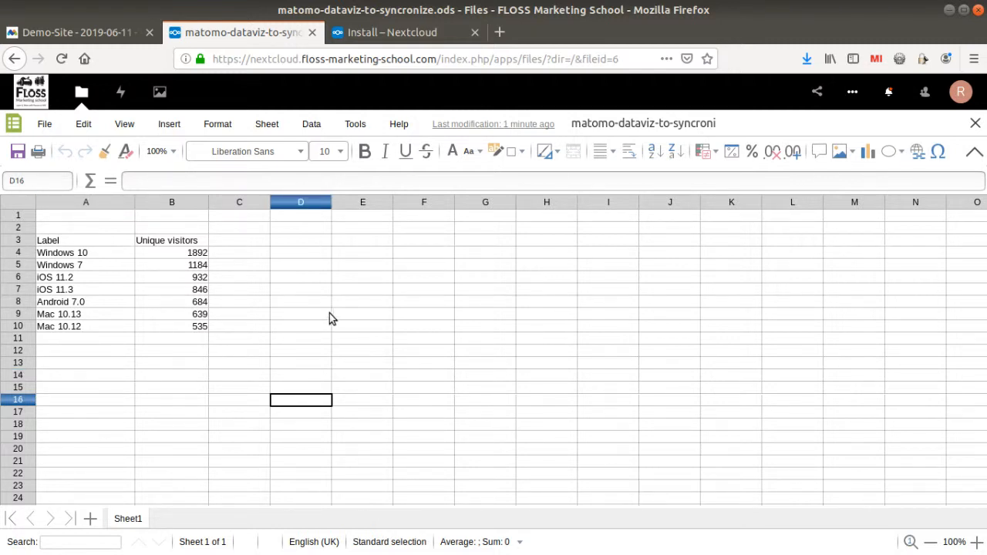